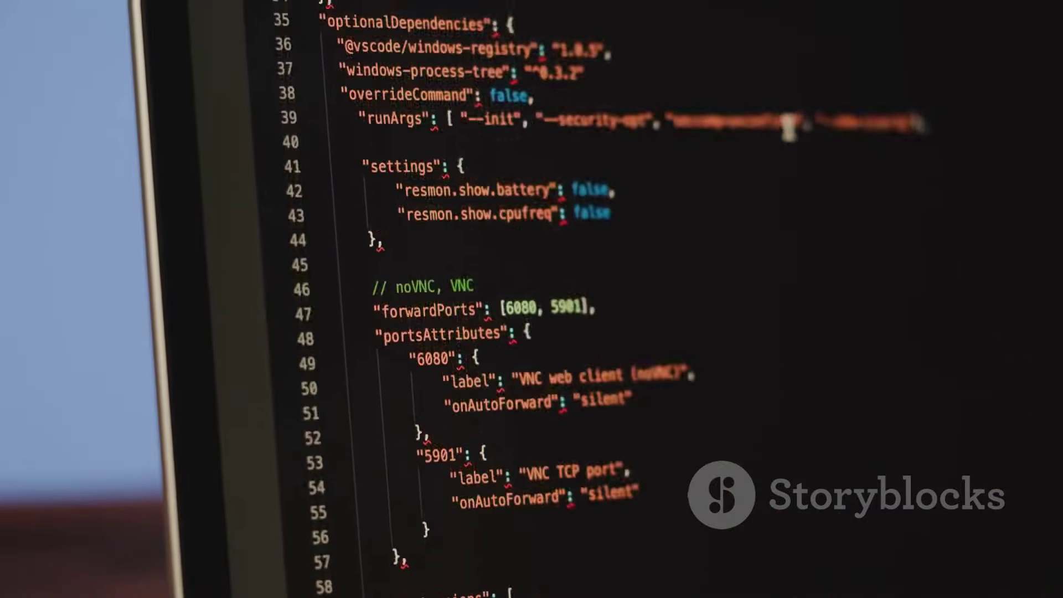
pyautogui.scroll(3)
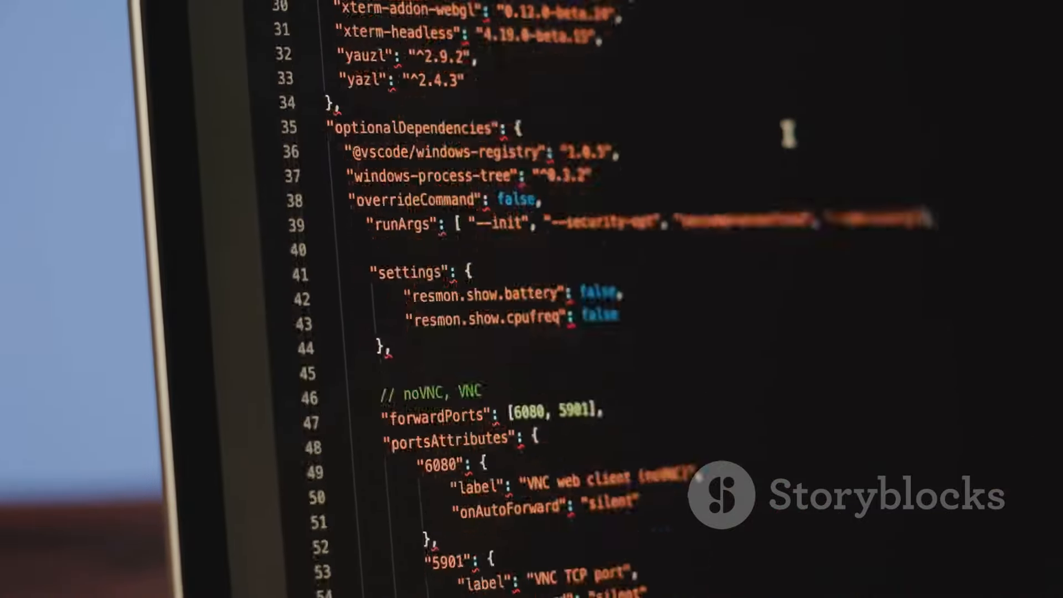
pyautogui.scroll(-3)
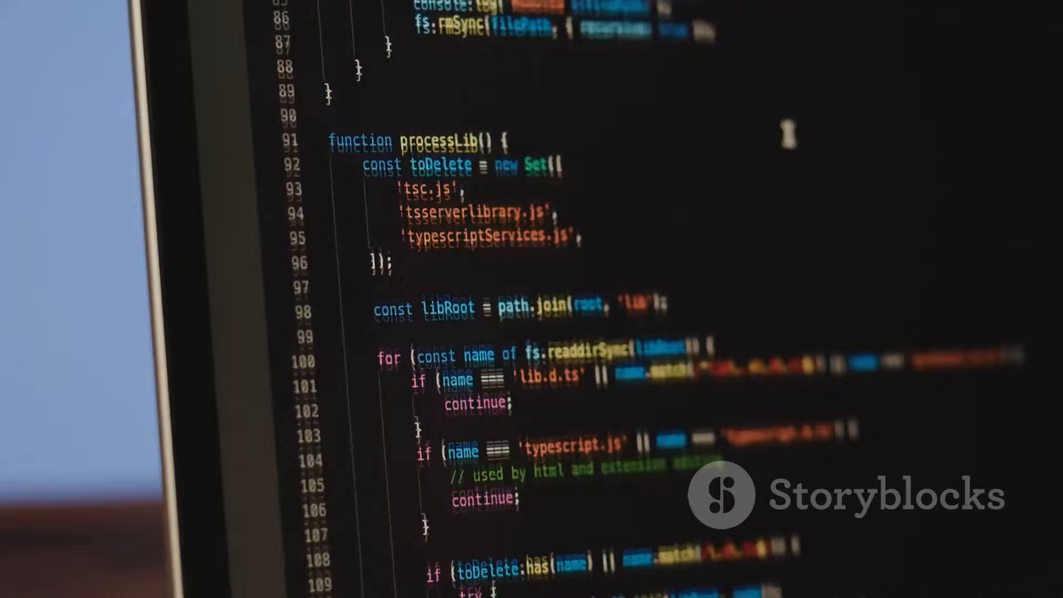
pyautogui.scroll(-3)
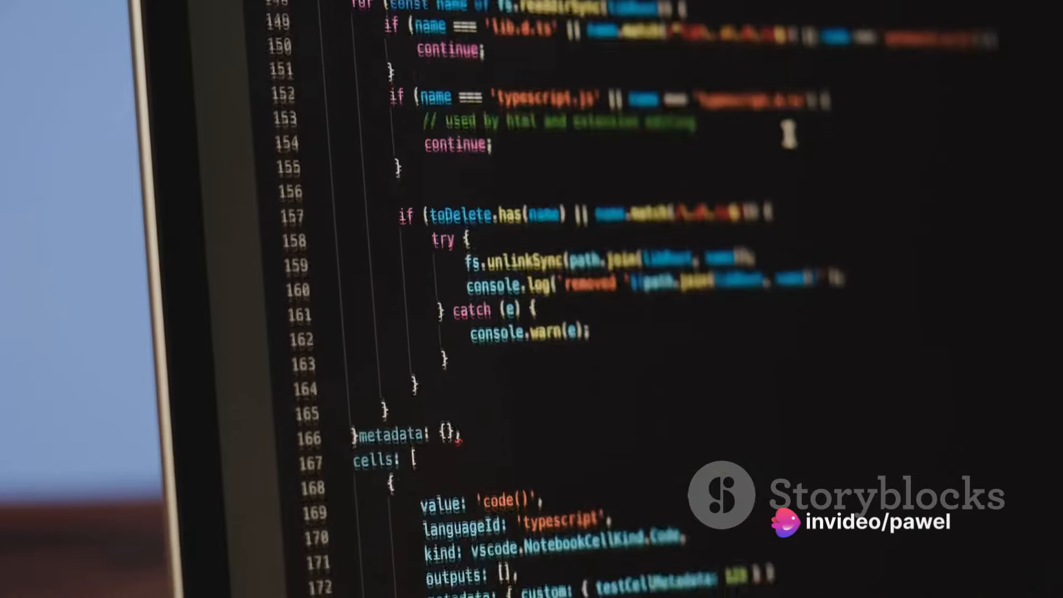